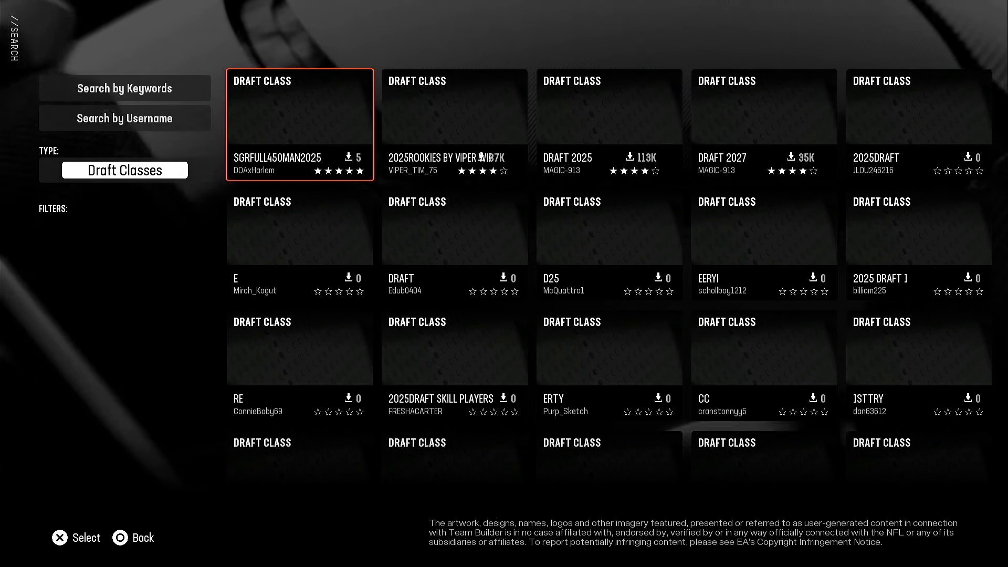
Step: Begin a draft class search by username and enter 'biggargame' so far
{"action": "left_click", "coordinate": [124, 88]}
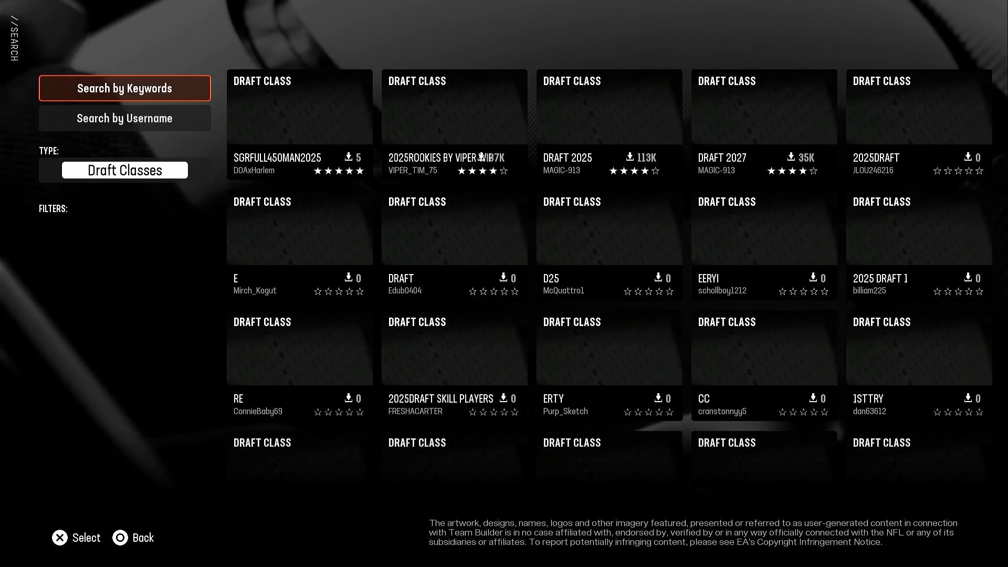
{"action": "left_click", "coordinate": [125, 117]}
{"action": "type", "text": "biggargame"}
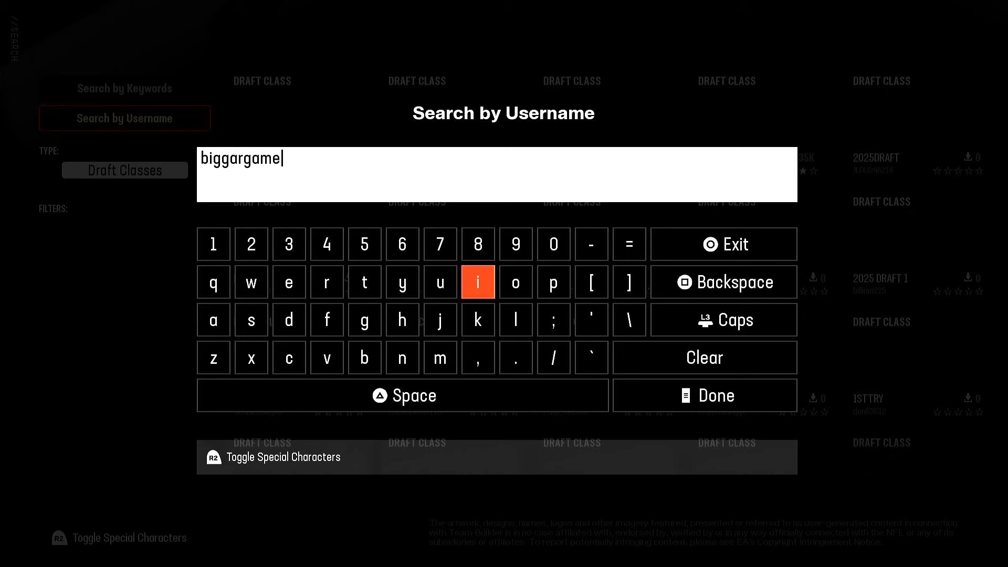
Step: Run the username search, returning BigGargamel's SGRFULL450MAN2025 and SGRFULL450MAN2026 classes
{"action": "left_click", "coordinate": [704, 395]}
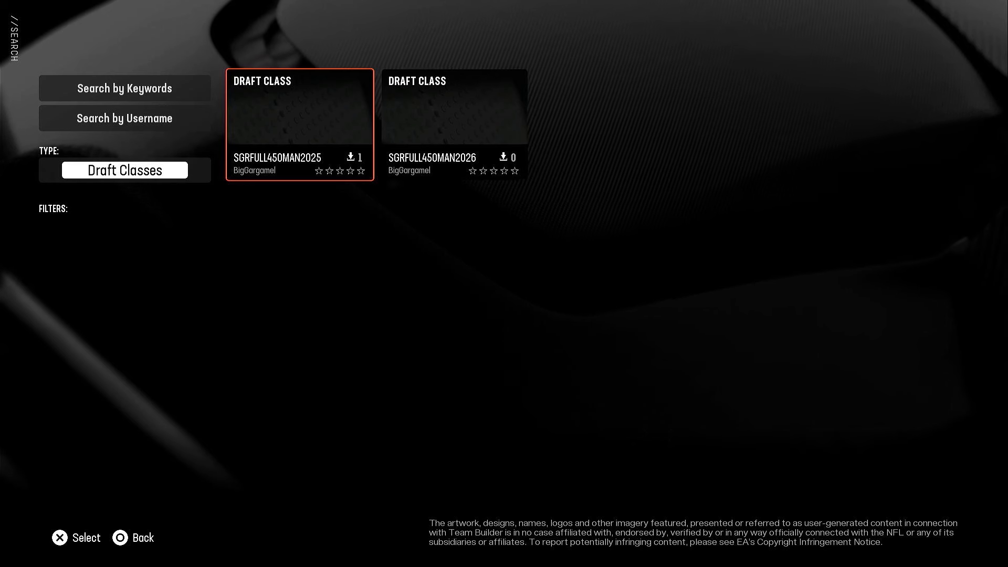
Step: Look over the SGRFULL450MAN2026 result, then back out to the main menu with Franchise highlighted
{"action": "left_click", "coordinate": [454, 124]}
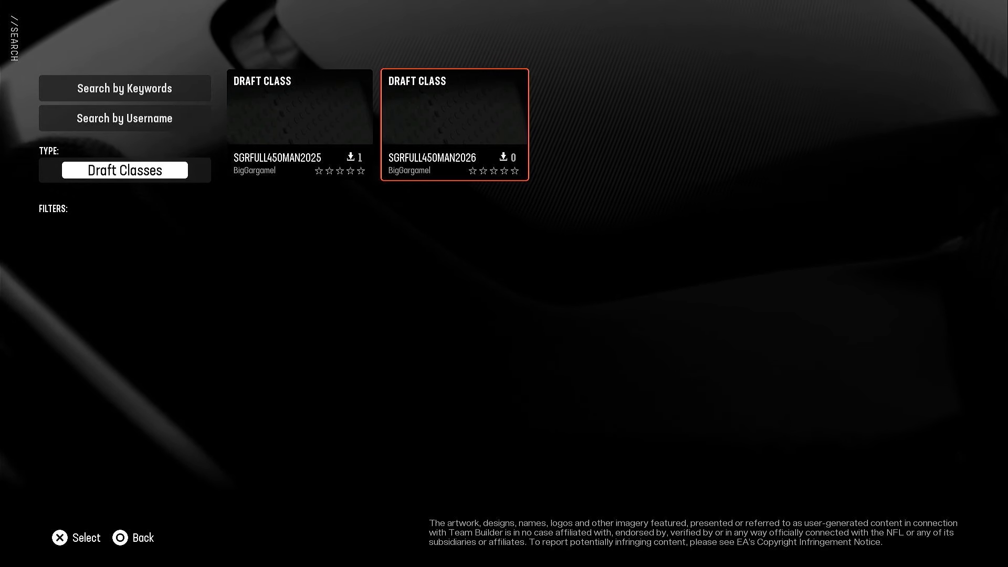
{"action": "left_click", "coordinate": [125, 119]}
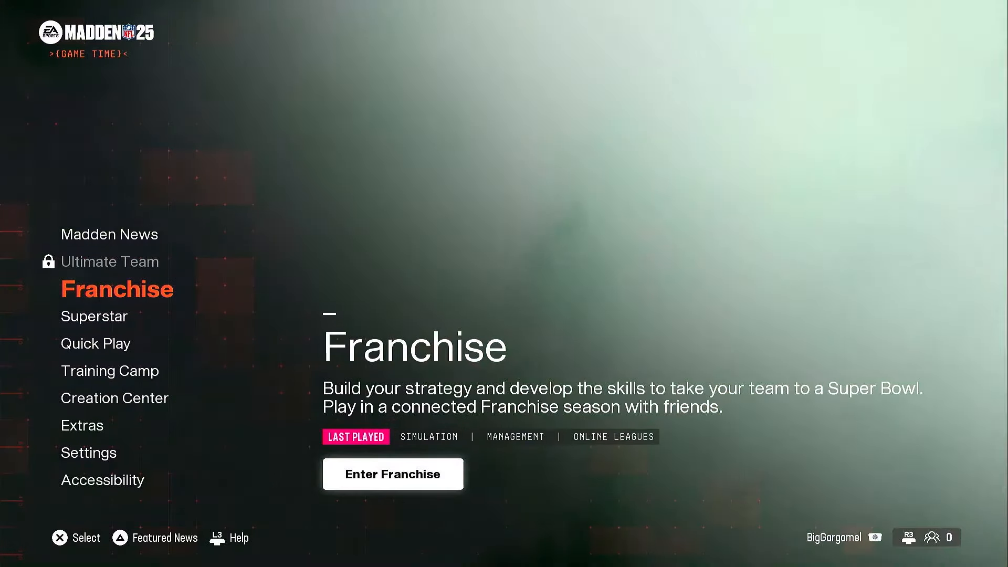
Step: Enter the franchise and bring up the Edit Draft Class prompt via Scout College Players
{"action": "left_click", "coordinate": [392, 474]}
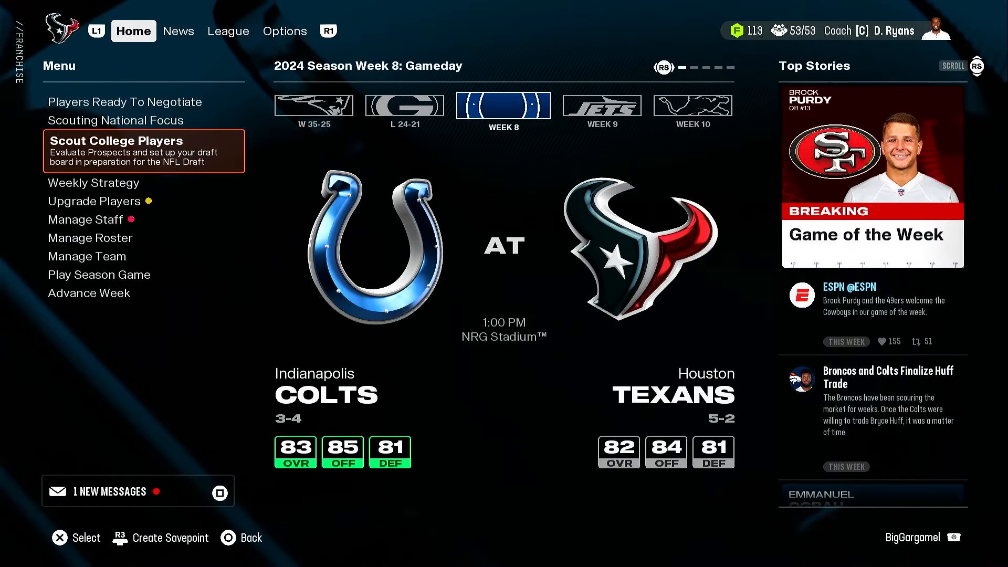
{"action": "left_click", "coordinate": [117, 139]}
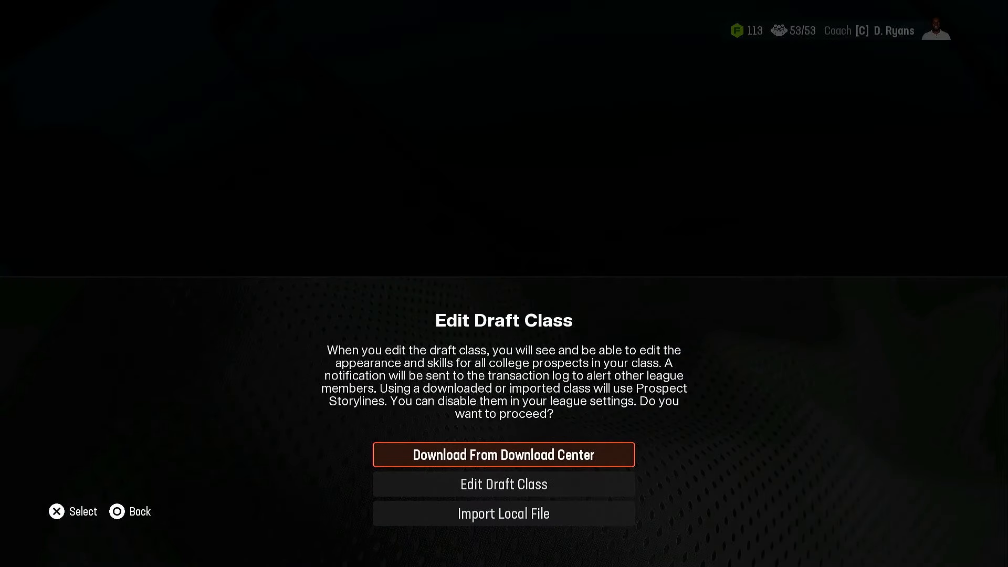
{"action": "left_click", "coordinate": [503, 454]}
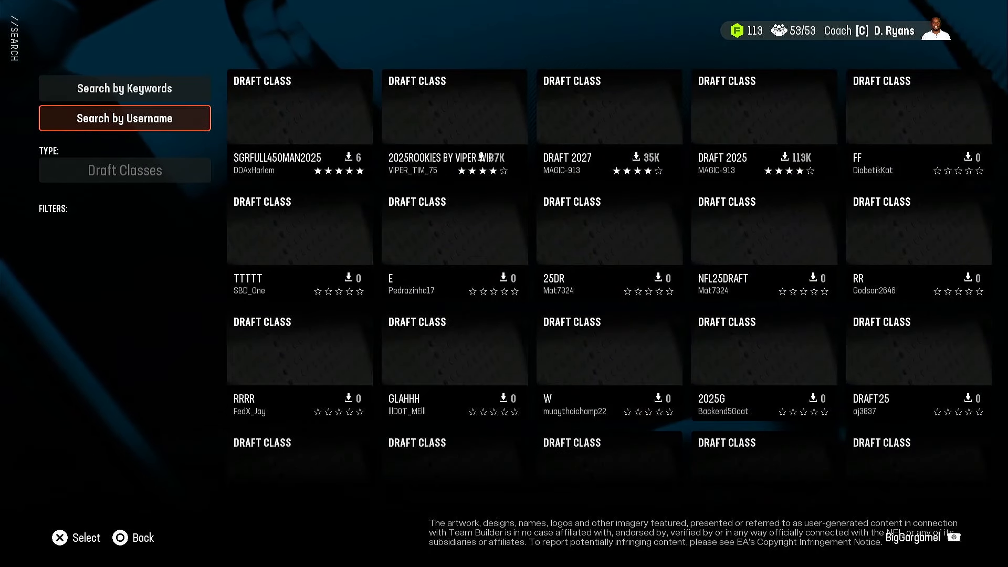
{"action": "left_click", "coordinate": [300, 107]}
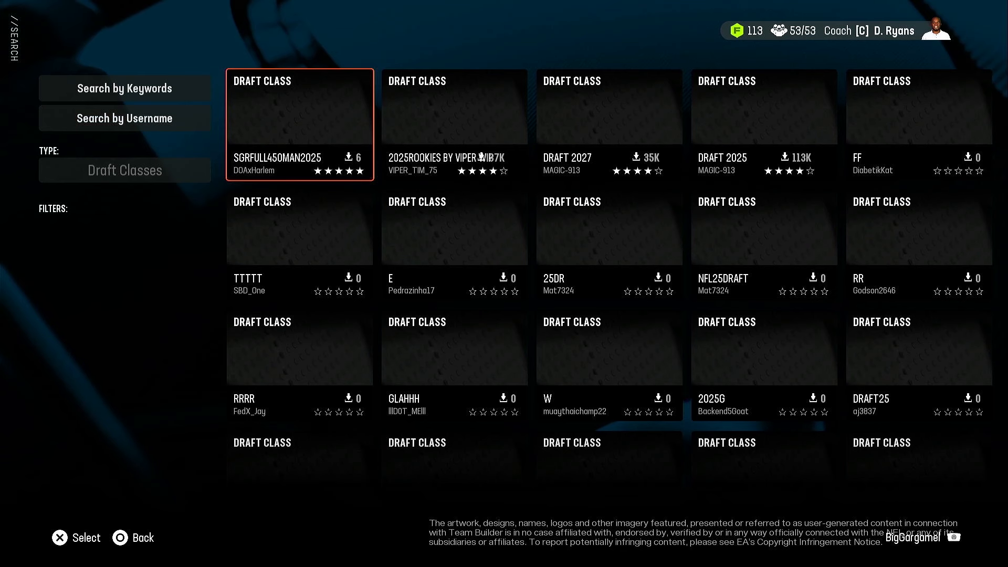
{"action": "left_click", "coordinate": [125, 118]}
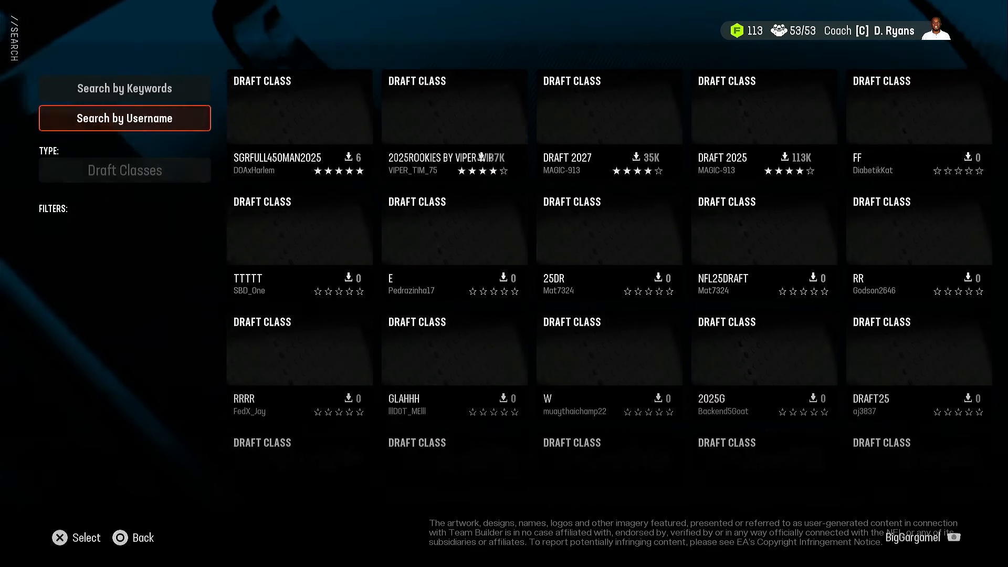
{"action": "left_click", "coordinate": [125, 117]}
{"action": "type", "text": "biggargame"}
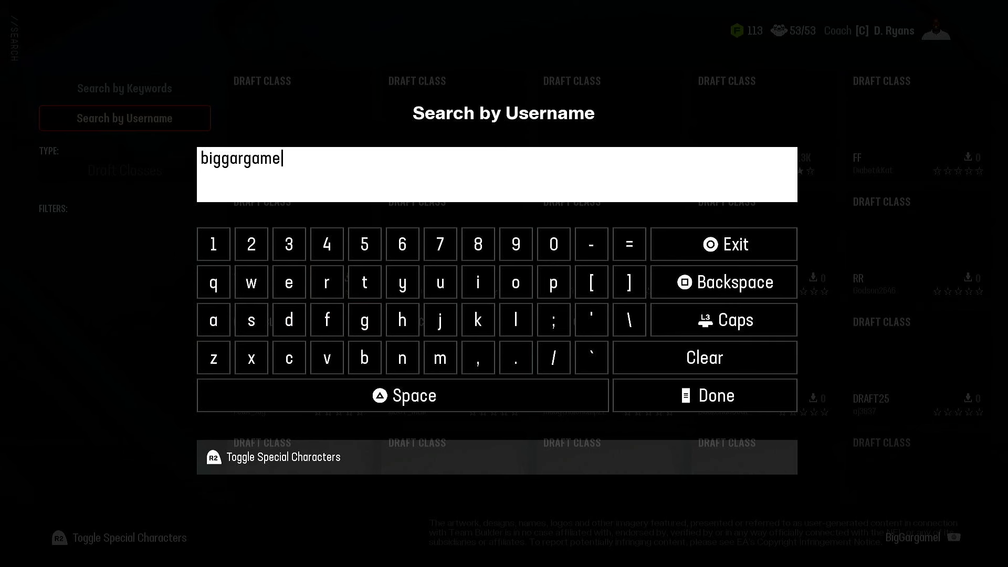
Step: Complete 'BigGargamel', run the search, and browse the SGRFULL450MAN2026 and SGRFULL450MAN2025 results
{"action": "left_click", "coordinate": [514, 321]}
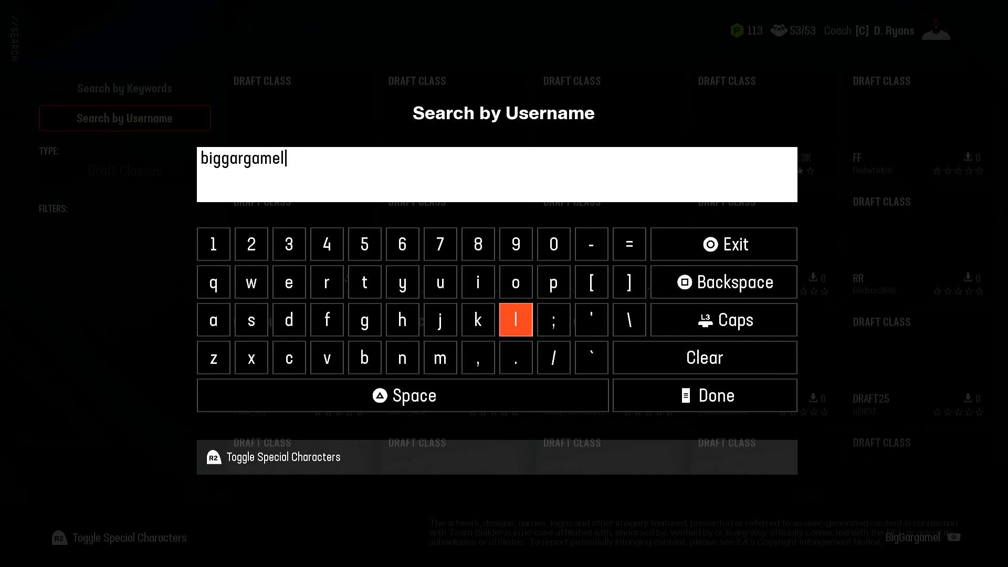
{"action": "left_click", "coordinate": [703, 395]}
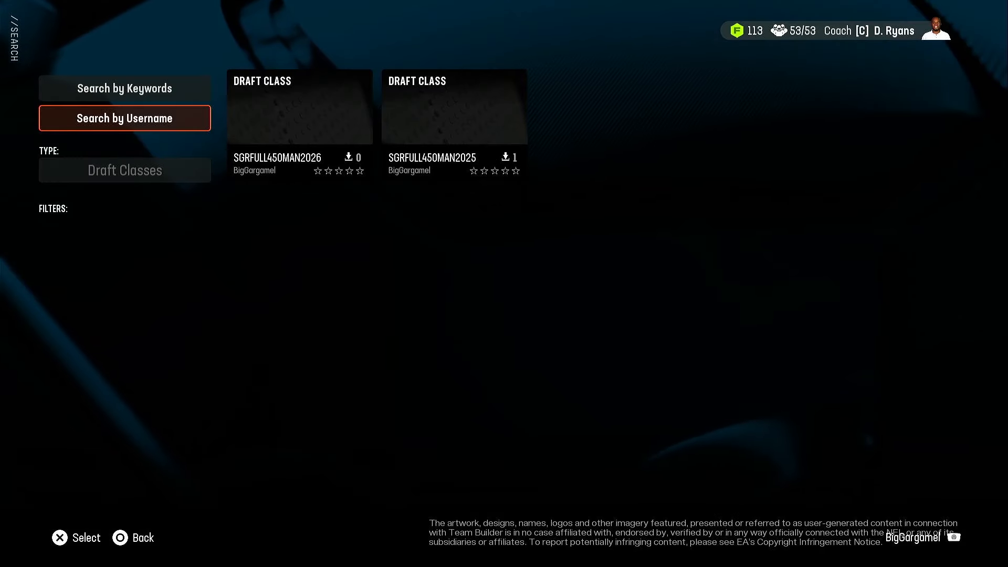
{"action": "left_click", "coordinate": [454, 124]}
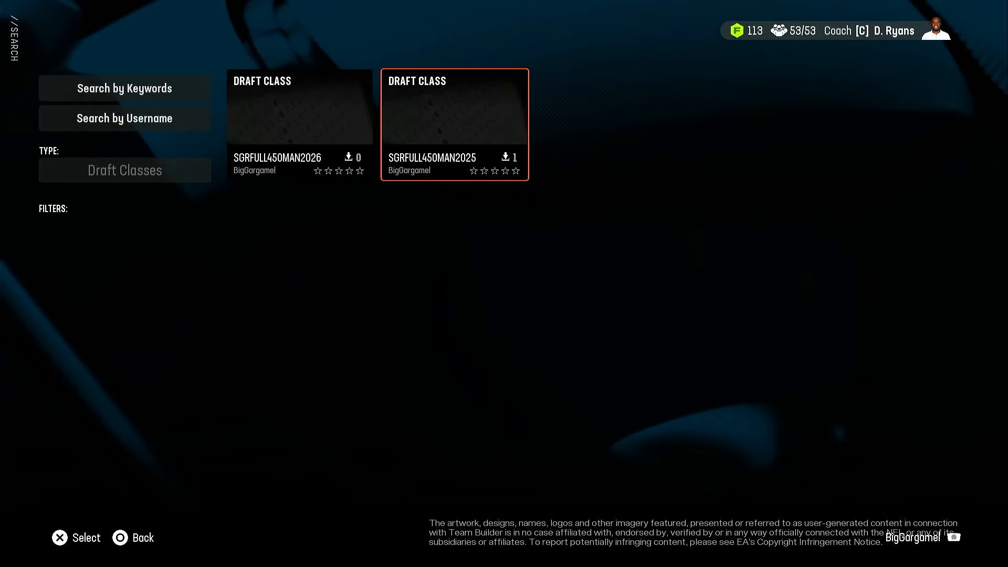
{"action": "left_click", "coordinate": [299, 124]}
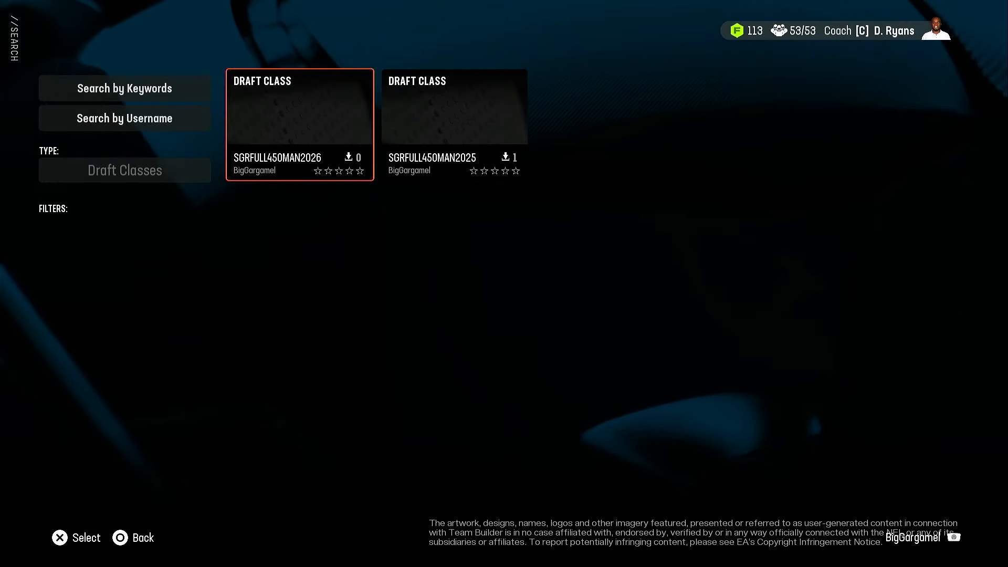